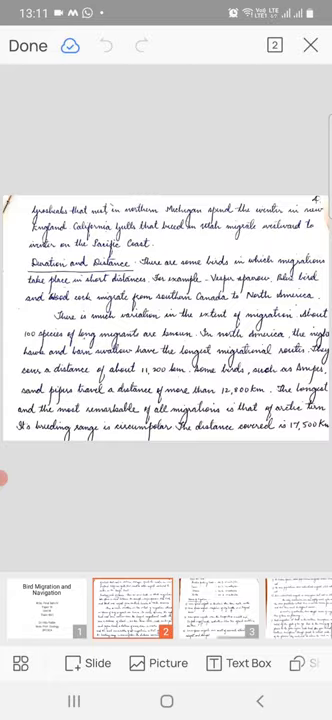
Lock the phone, leaving the bird migration presentation and returning to the lock screen
{"action": "key", "text": "HOME"}
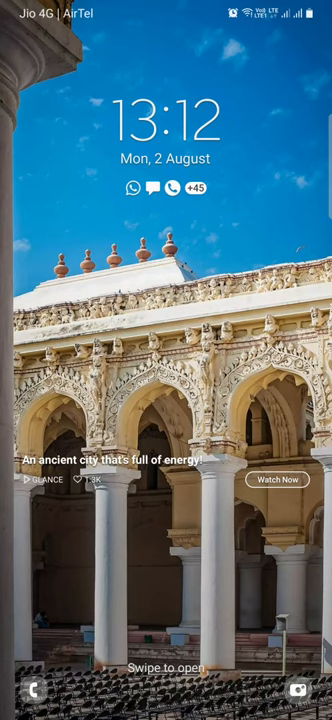